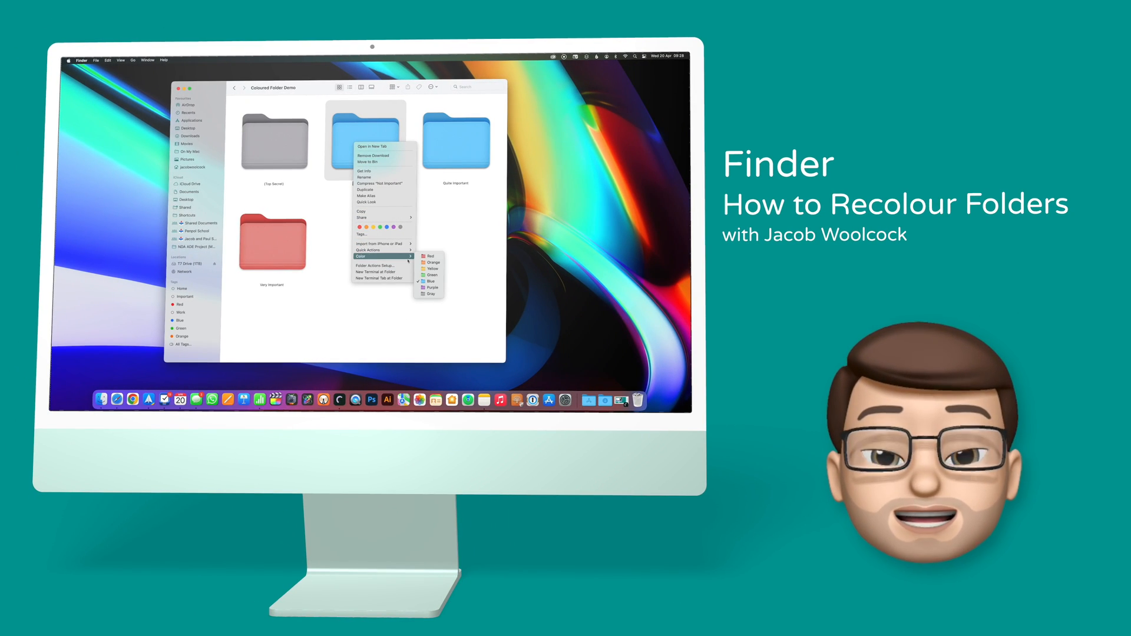
- Show the Coloured Folder Demo with Top Secret, Not Important, Quite Important and Very Important in blue
{"action": "left_click", "coordinate": [432, 274]}
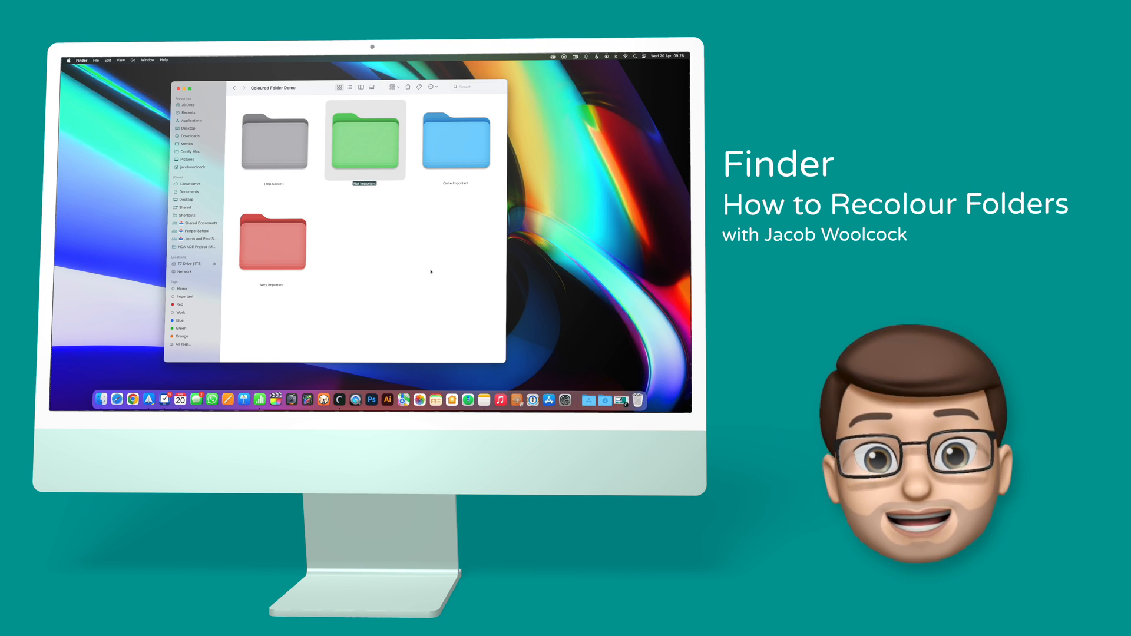
{"action": "right_click", "coordinate": [455, 140]}
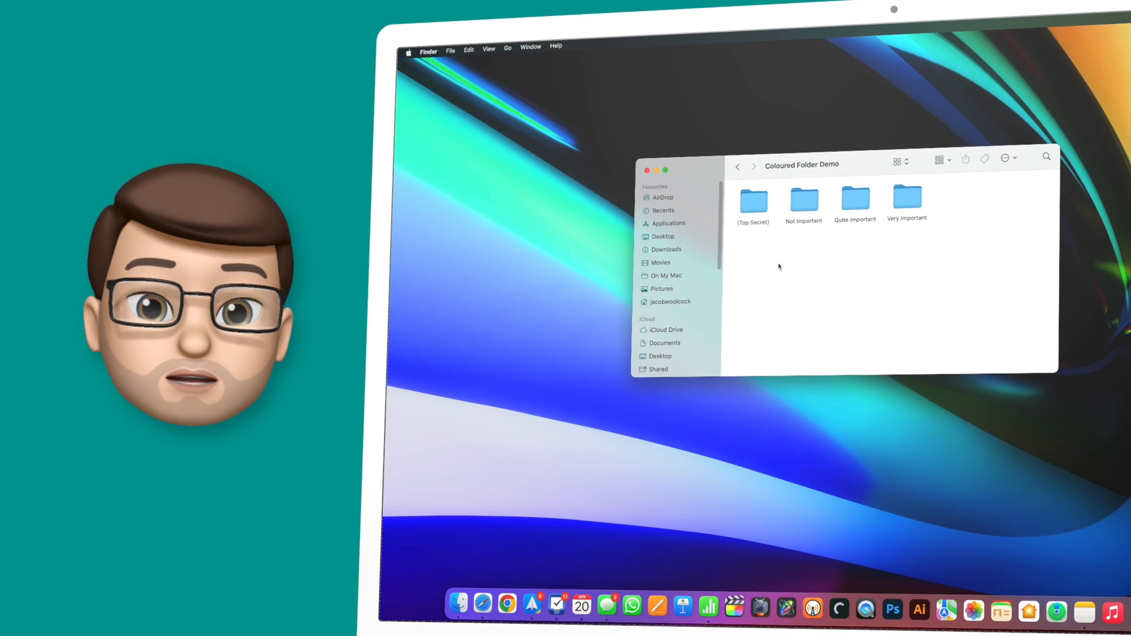
- Tag Not Important purple and Quite Important yellow, leaving the folder icons blue
{"action": "right_click", "coordinate": [803, 199]}
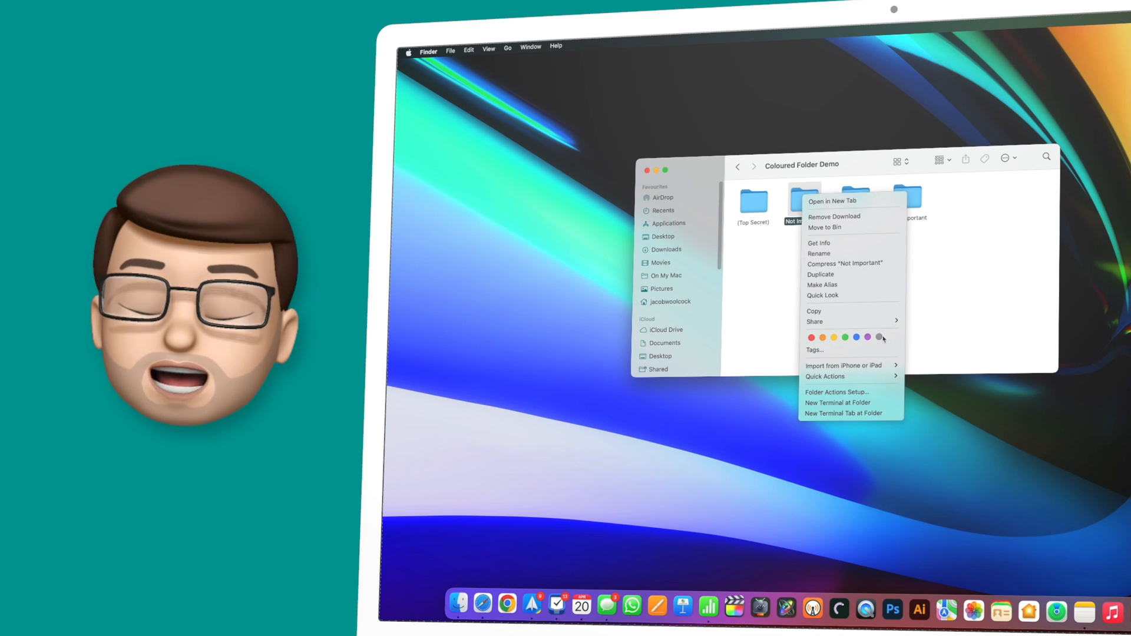
{"action": "left_click", "coordinate": [868, 337]}
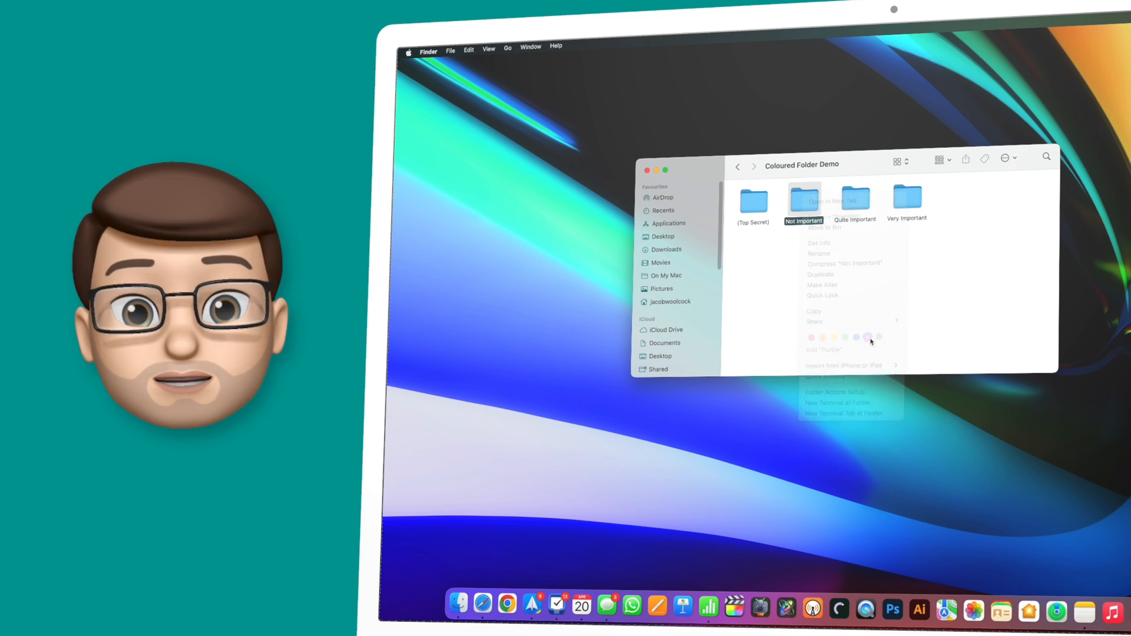
{"action": "left_click", "coordinate": [868, 338]}
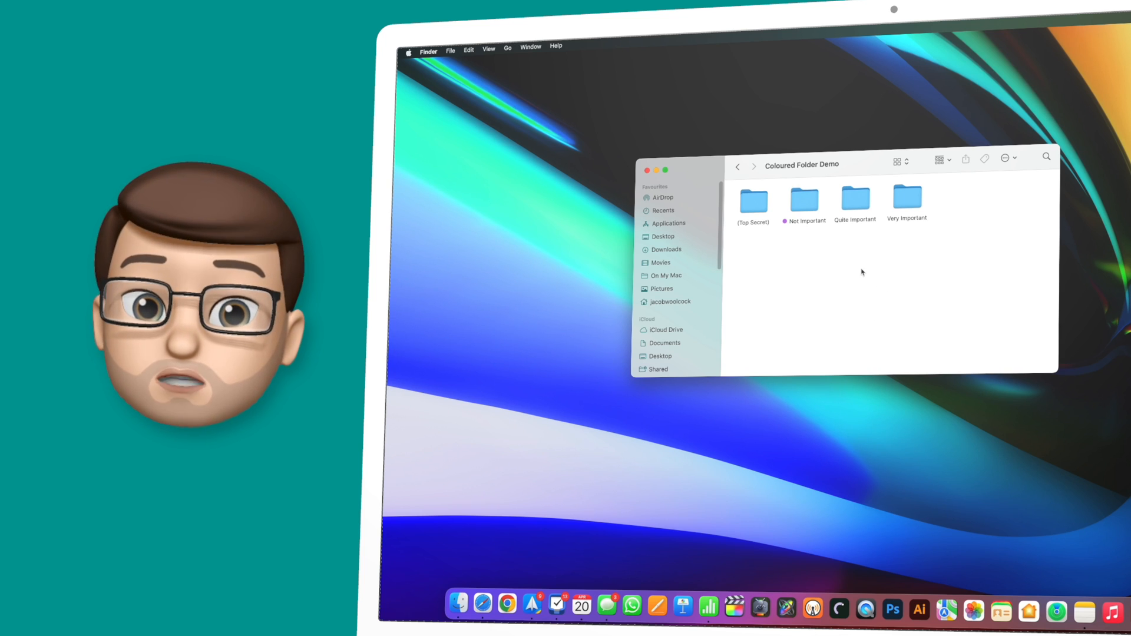
{"action": "right_click", "coordinate": [854, 199]}
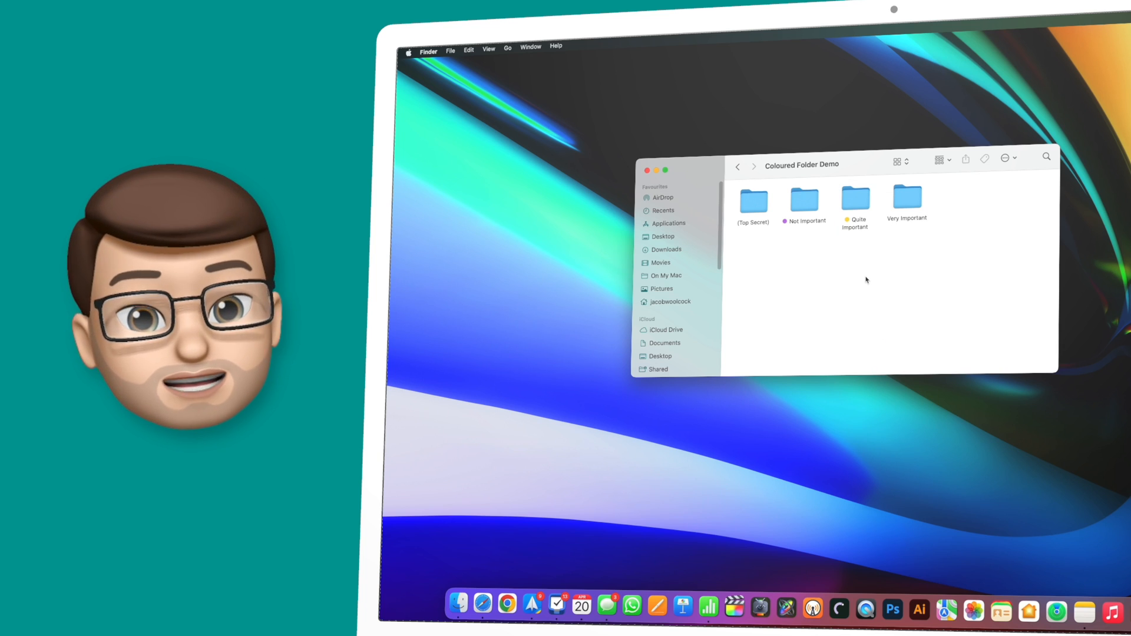
{"action": "mouse_move", "coordinate": [896, 237]}
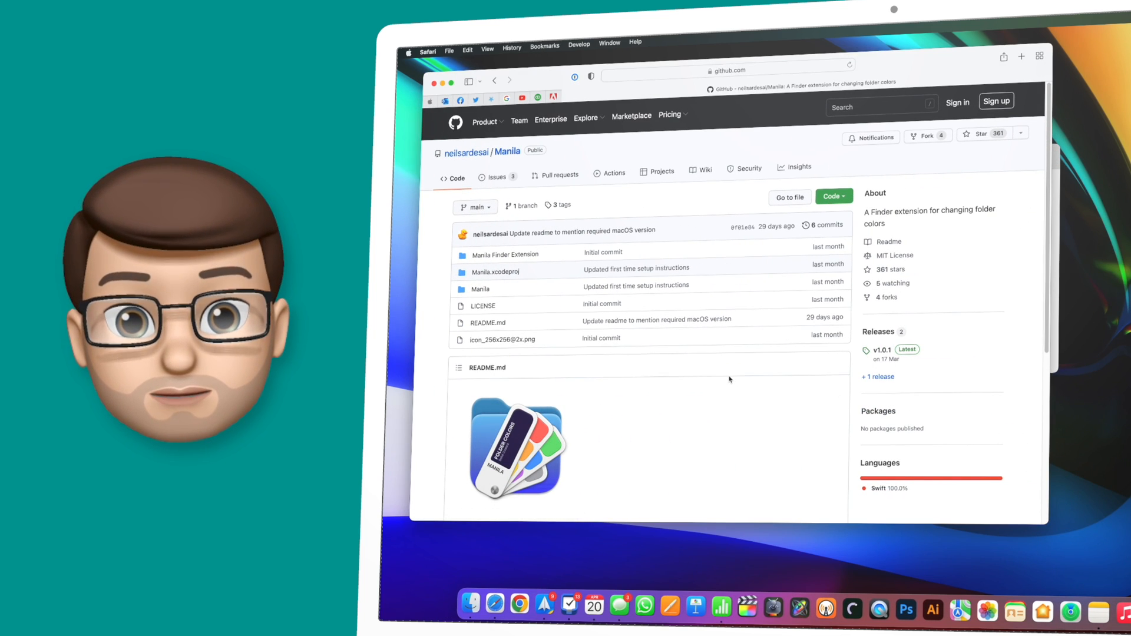
- Download the latest Manila release from its GitHub README and show Safari's downloads
{"action": "scroll", "scroll_direction": "down", "scroll_amount": 3}
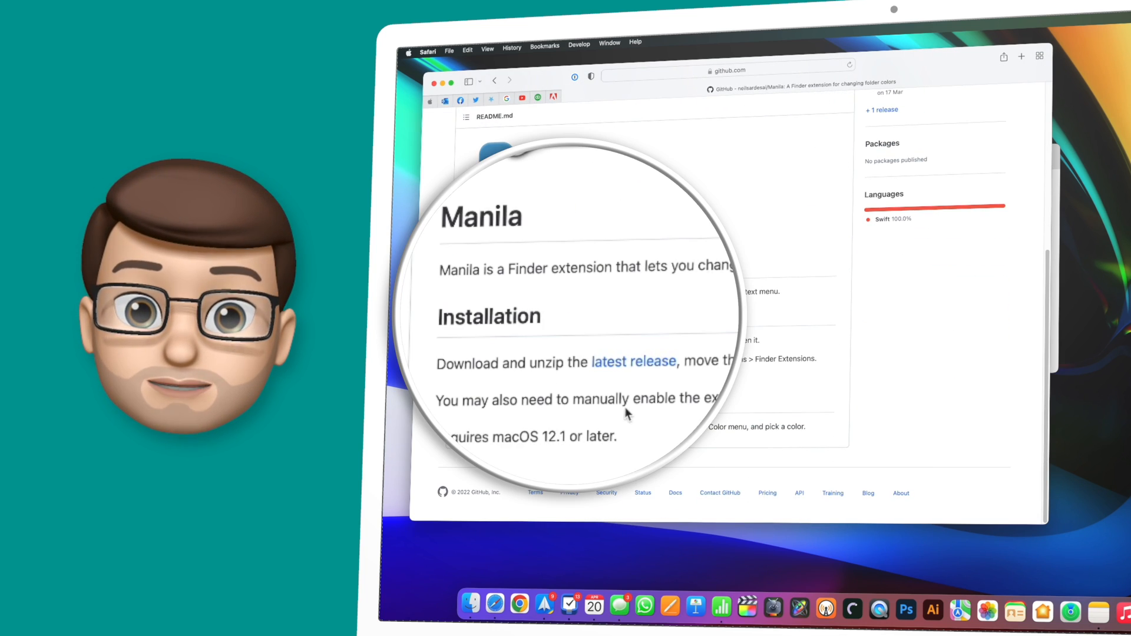
{"action": "left_click", "coordinate": [561, 343]}
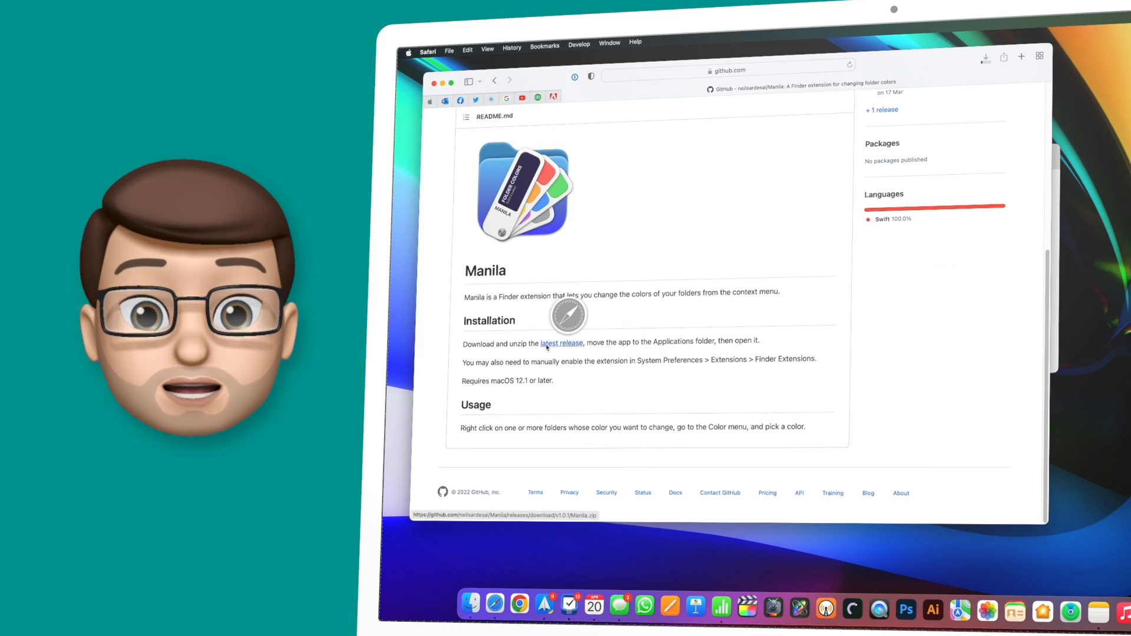
{"action": "mouse_move", "coordinate": [978, 161]}
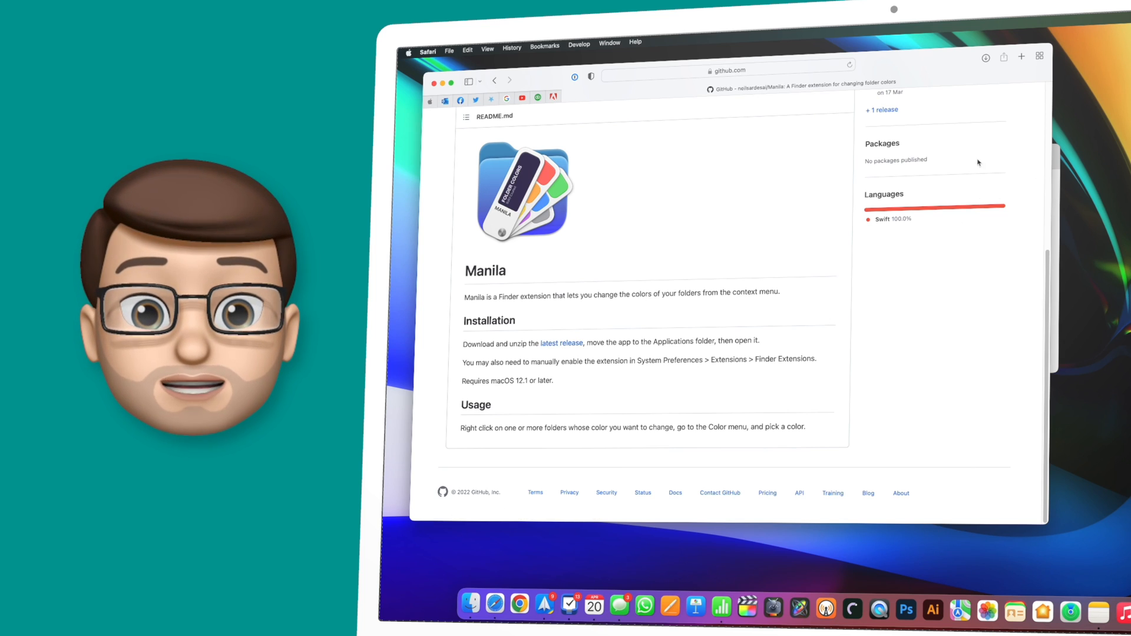
{"action": "left_click", "coordinate": [985, 57]}
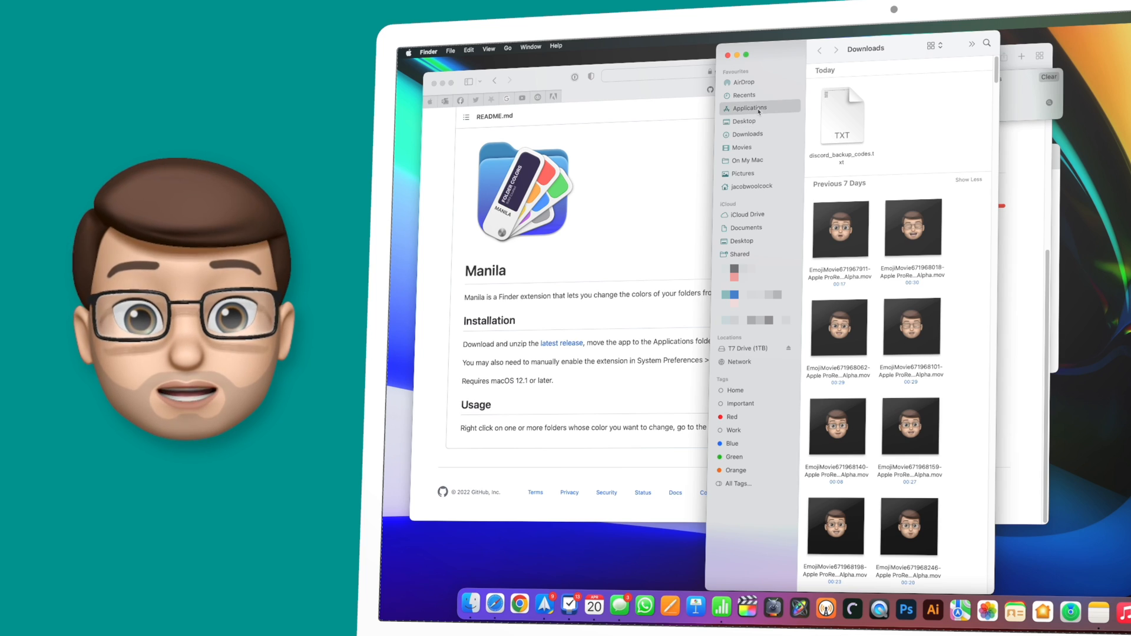
- Launch Manila from the Finder Applications folder to reach its welcome window
{"action": "left_click", "coordinate": [750, 108]}
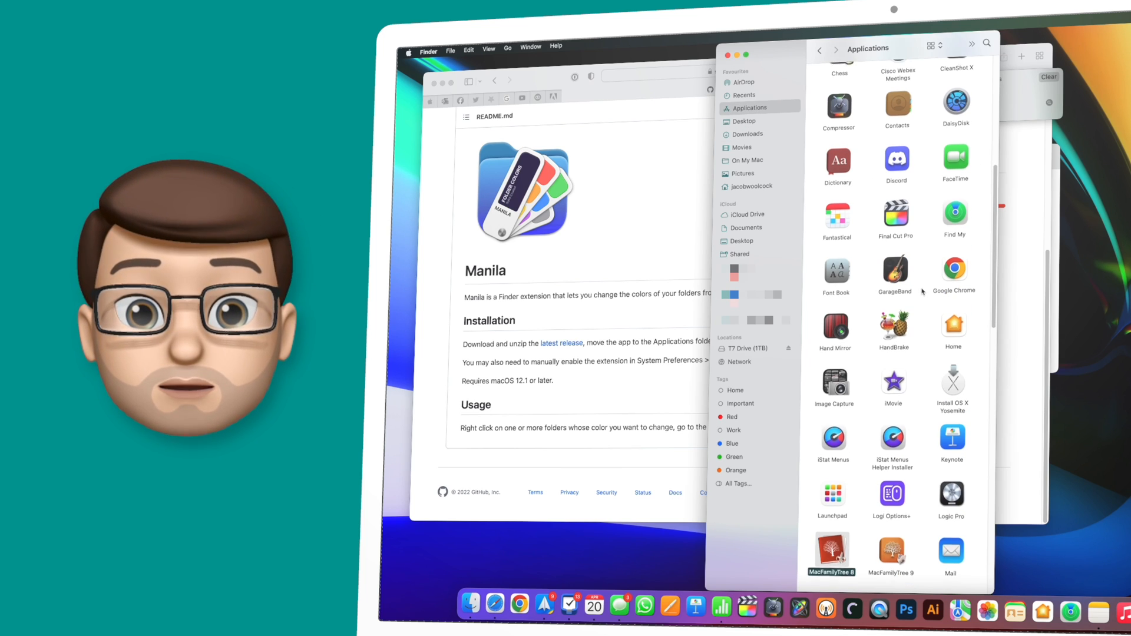
{"action": "scroll", "scroll_direction": "down", "scroll_amount": 3}
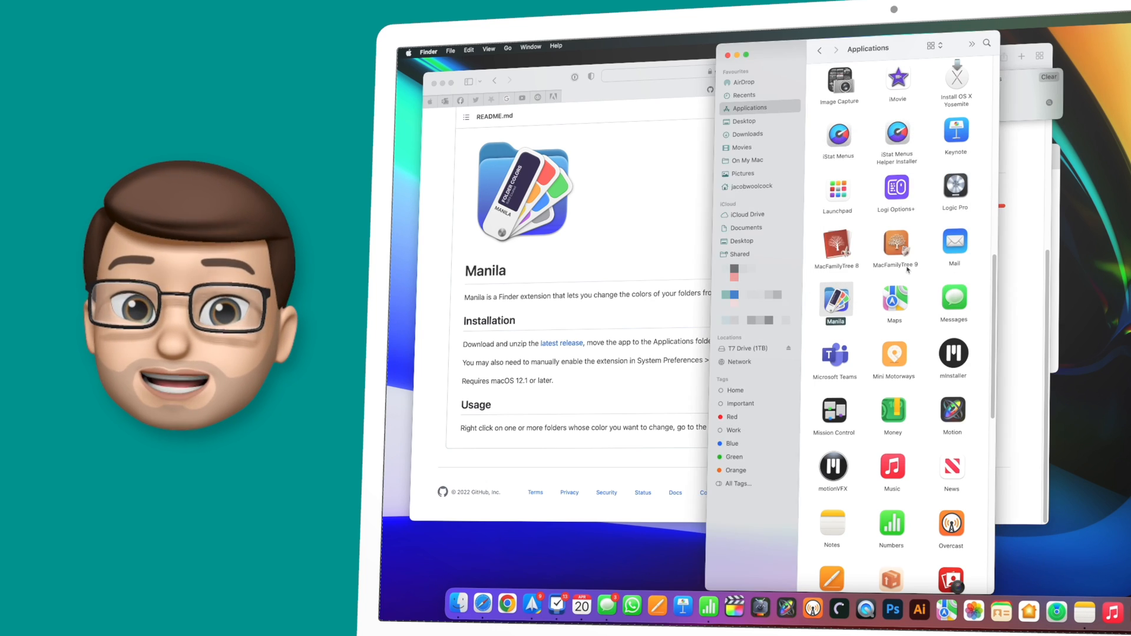
{"action": "double_click", "coordinate": [835, 299]}
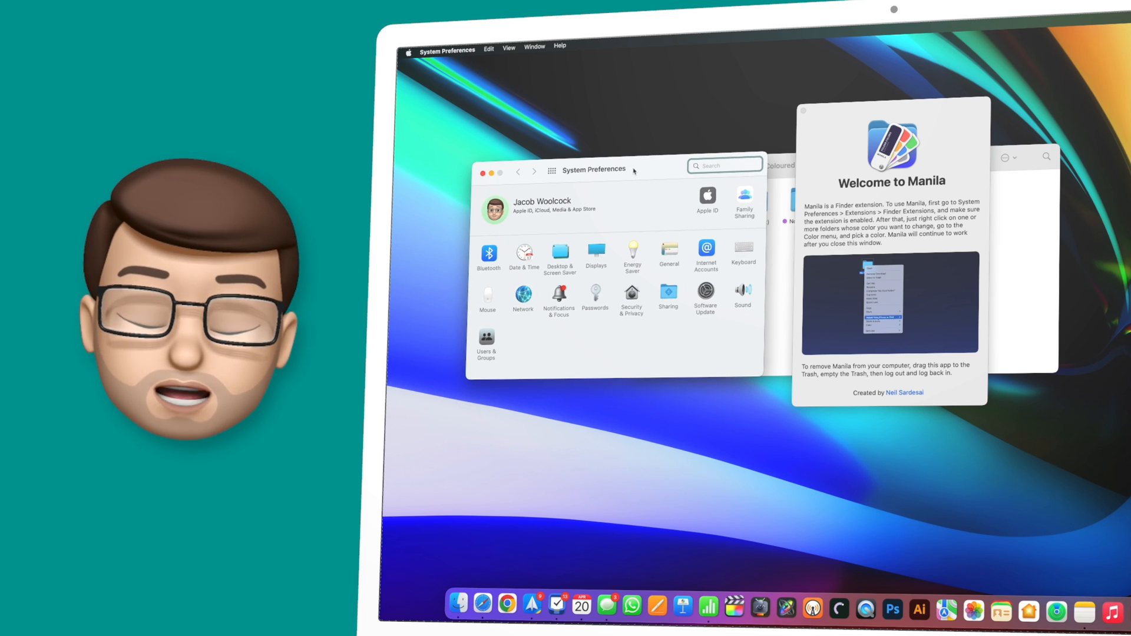
- Search System Preferences for 'exten' and tick Manila Finder Extension under Finder Extensions
{"action": "type", "text": "e"}
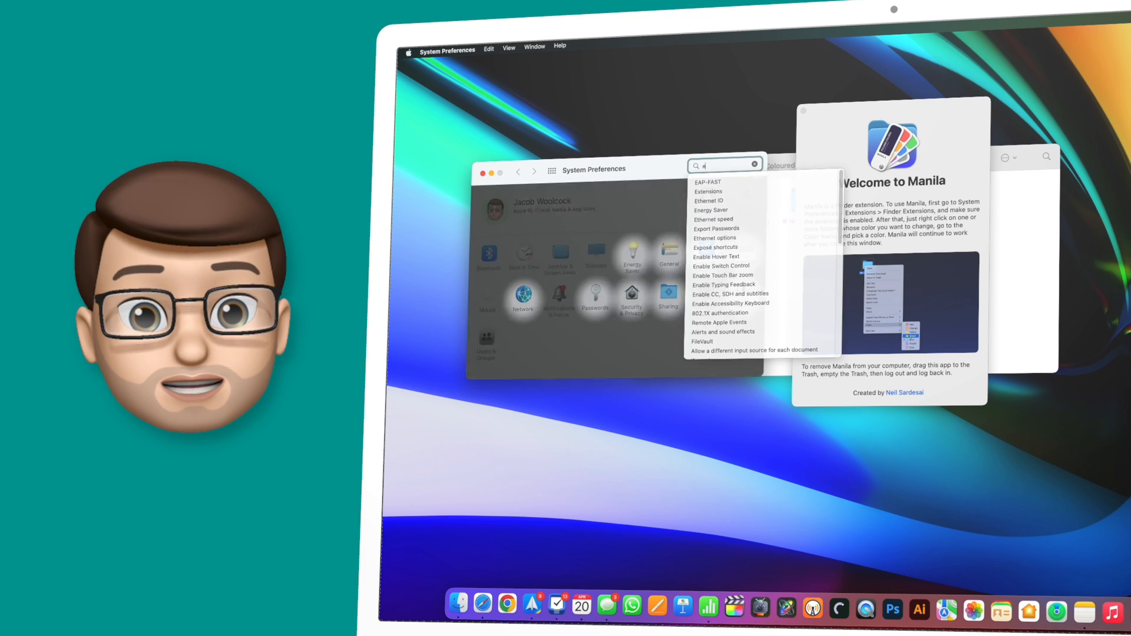
{"action": "type", "text": "xten"}
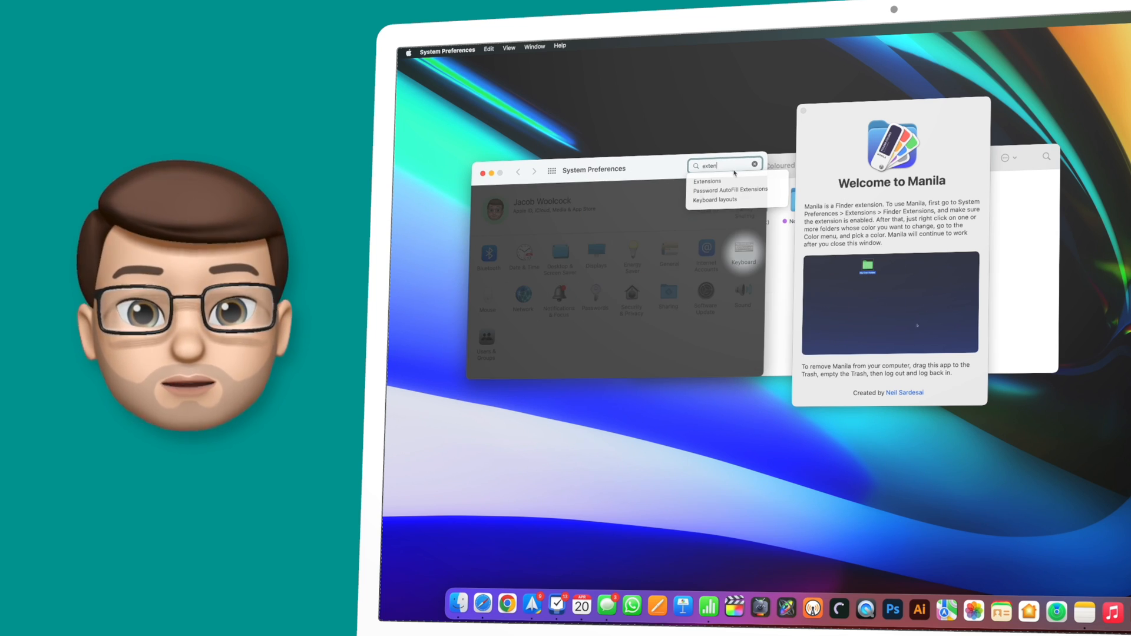
{"action": "left_click", "coordinate": [707, 181]}
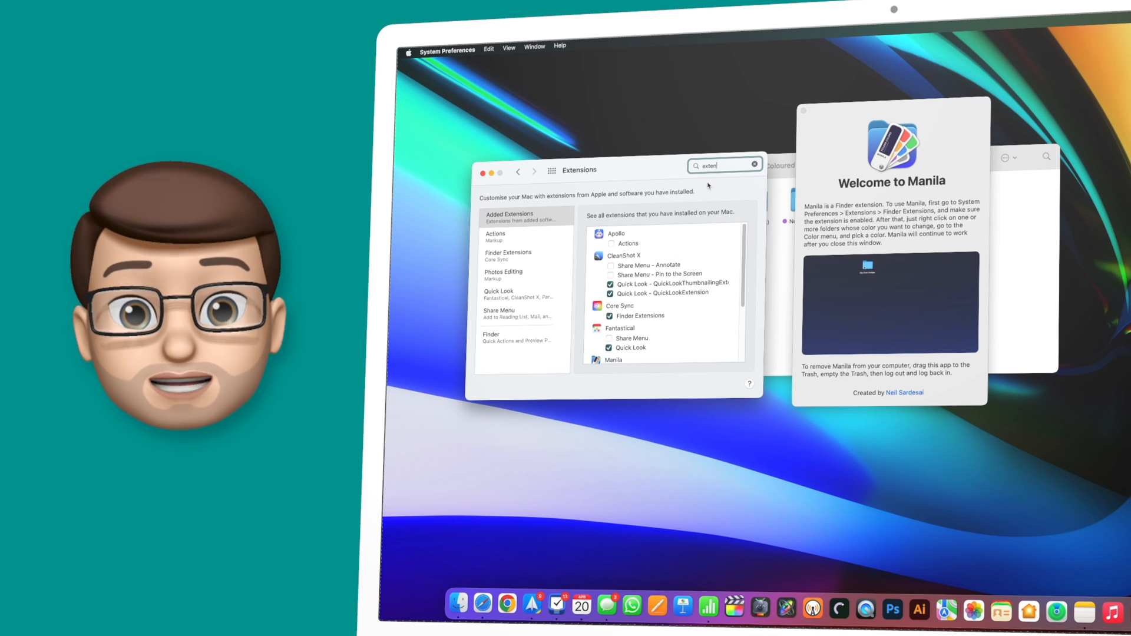
{"action": "left_click", "coordinate": [508, 254]}
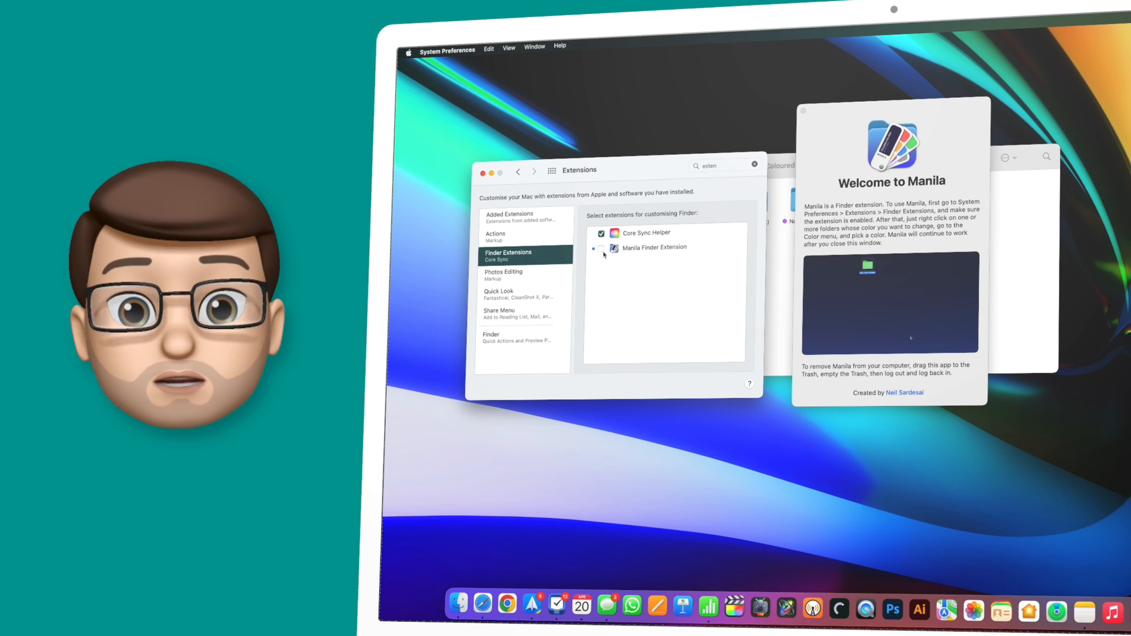
{"action": "left_click", "coordinate": [601, 247]}
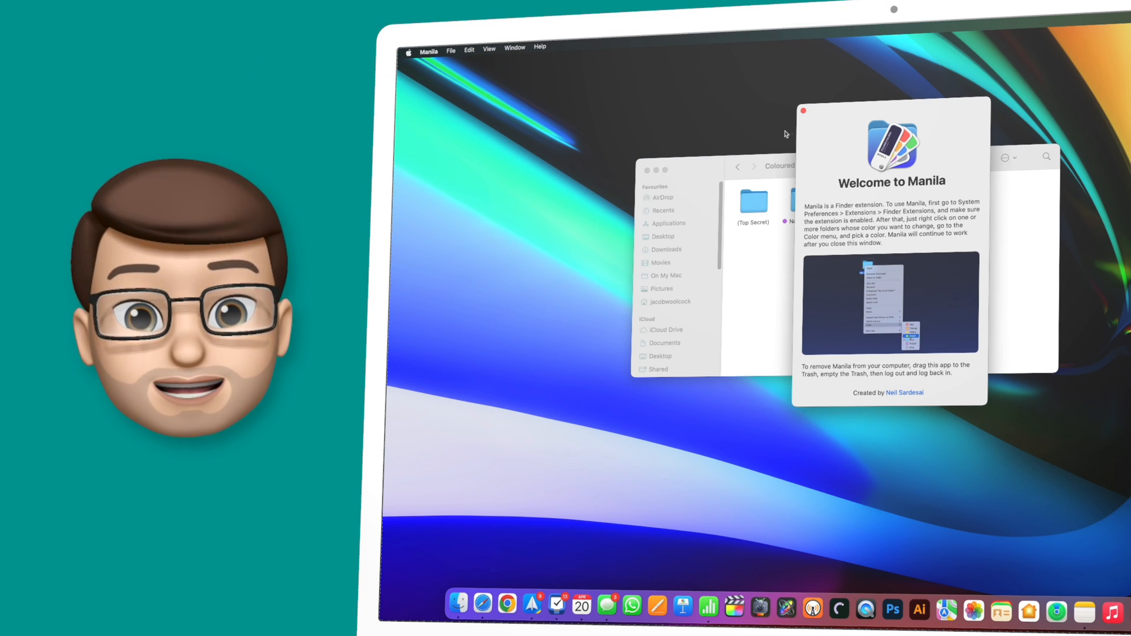
- Dismiss the Welcome to Manila window and approve Manila's Desktop folder access prompt
{"action": "left_click", "coordinate": [806, 110]}
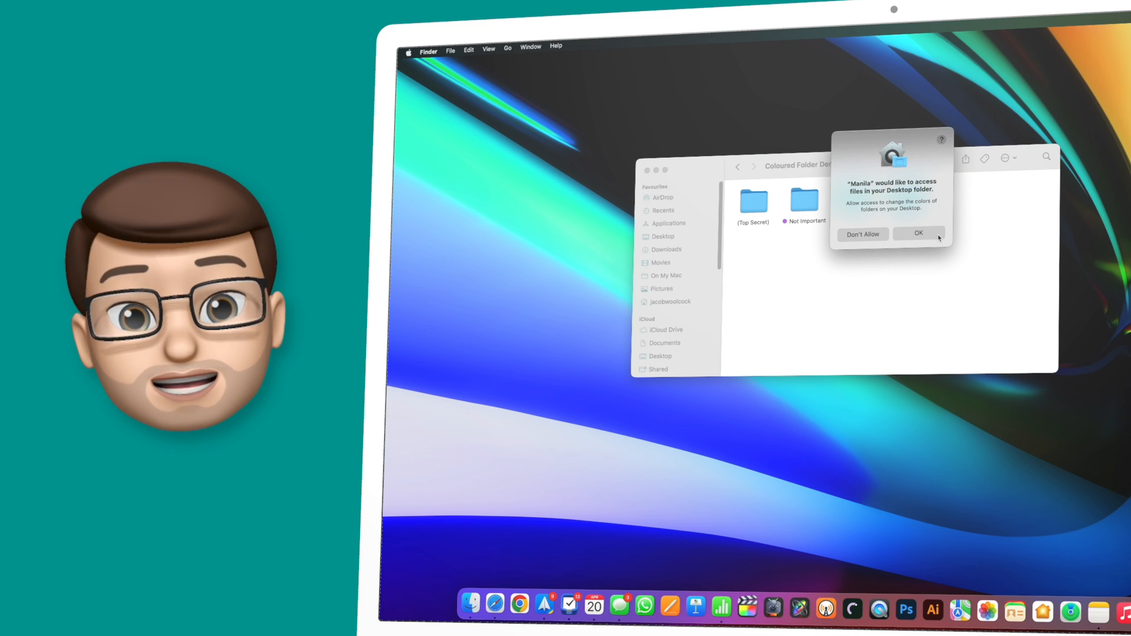
{"action": "left_click", "coordinate": [918, 233]}
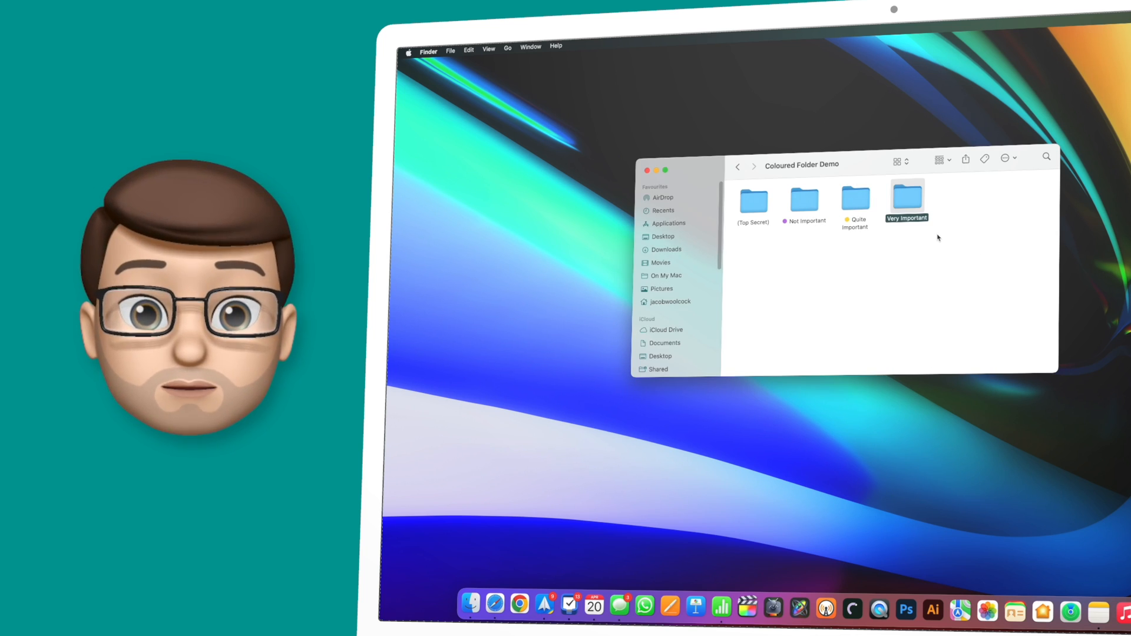
- Colour Very Important red and Quite Important yellow, then bring up Not Important's options
{"action": "right_click", "coordinate": [906, 197]}
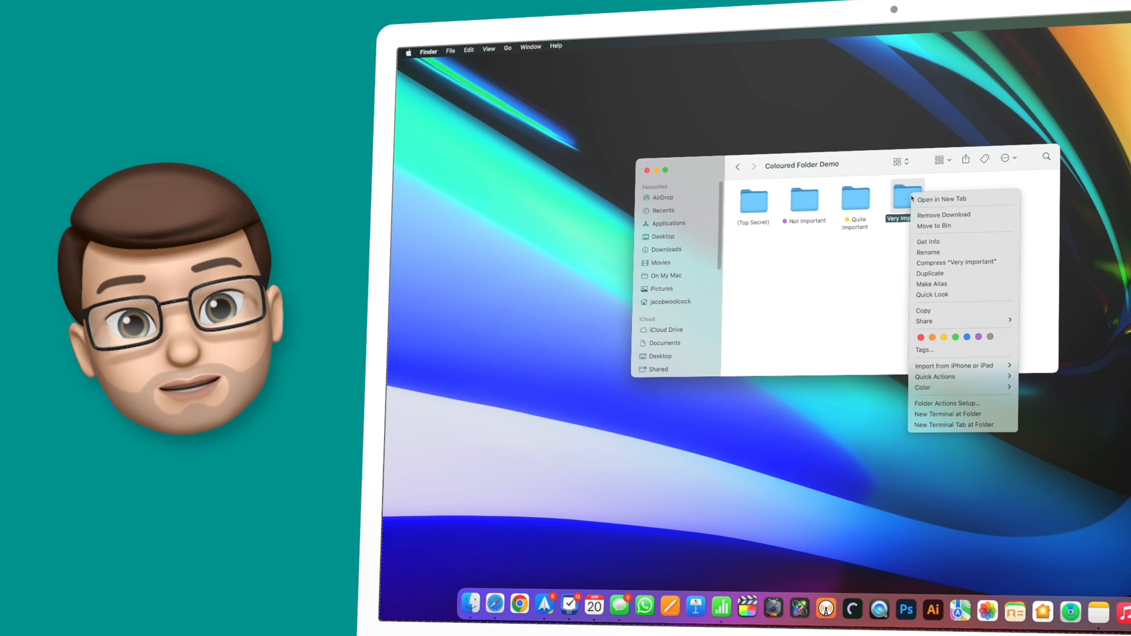
{"action": "mouse_move", "coordinate": [973, 367]}
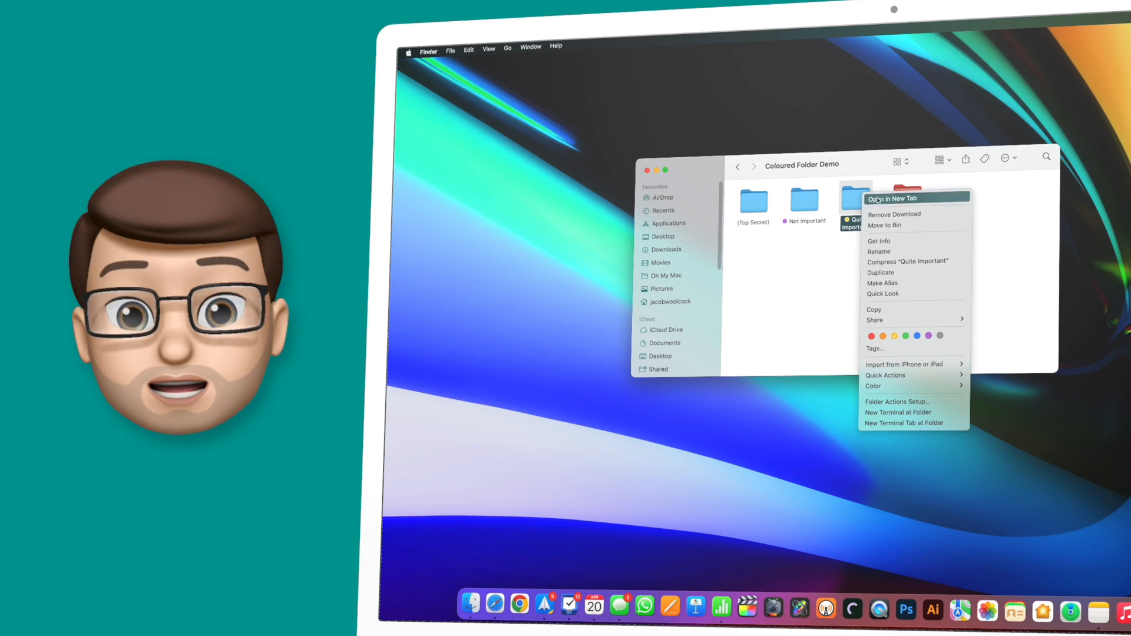
{"action": "mouse_move", "coordinate": [915, 385]}
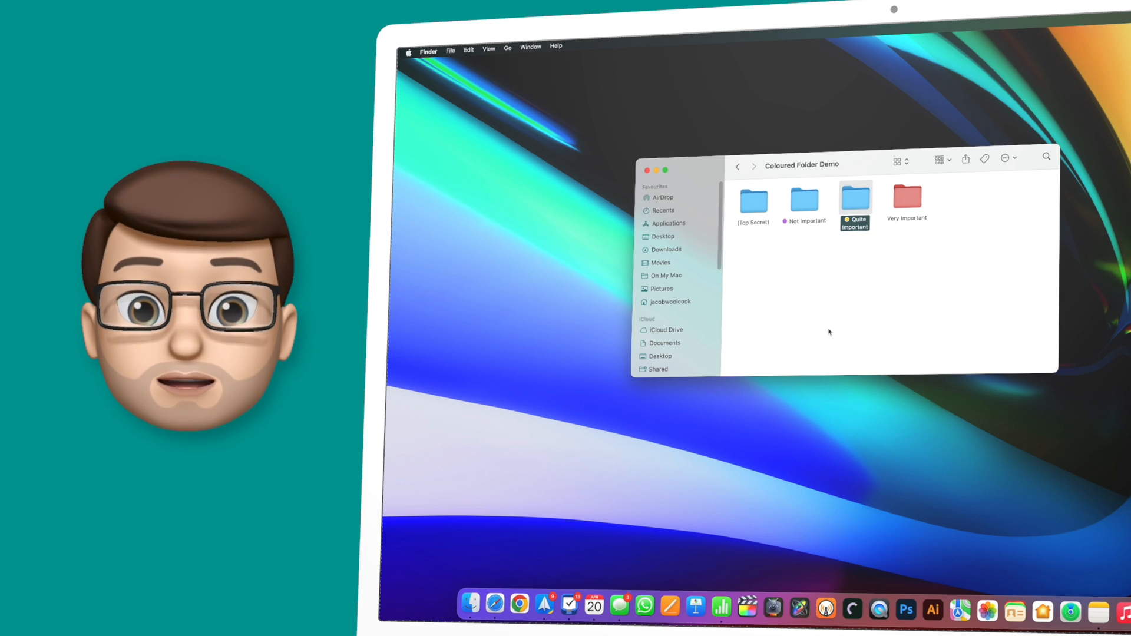
{"action": "right_click", "coordinate": [804, 201]}
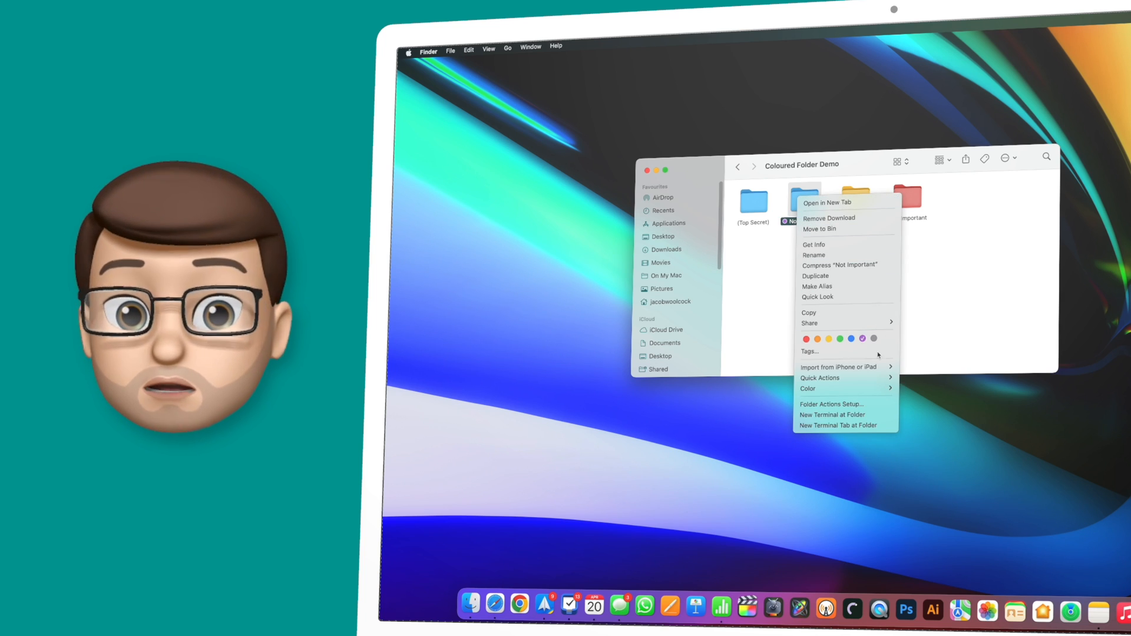